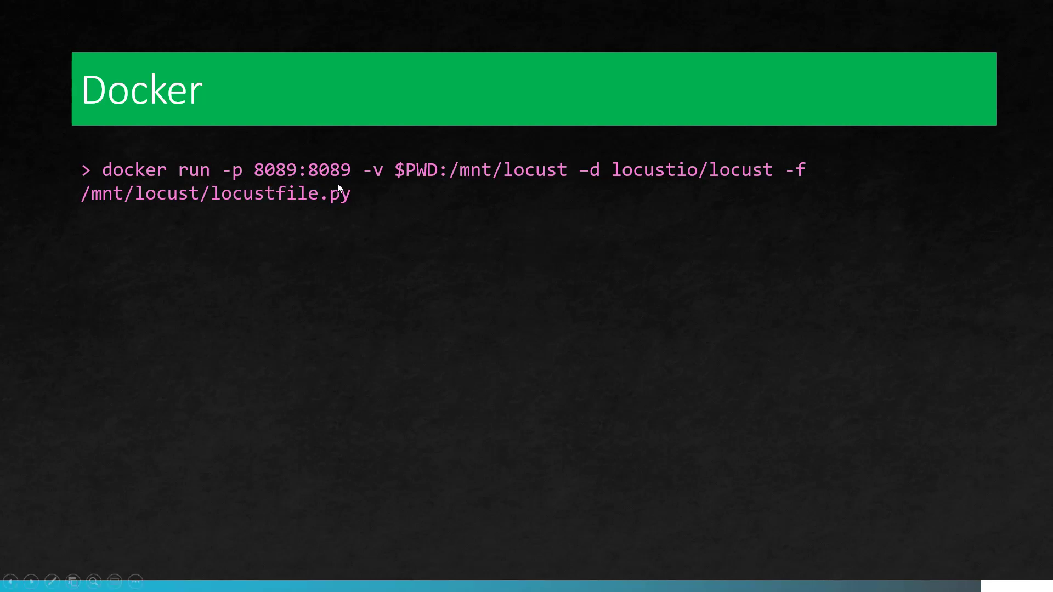
{"action": "mouse_move", "coordinate": [390, 188]}
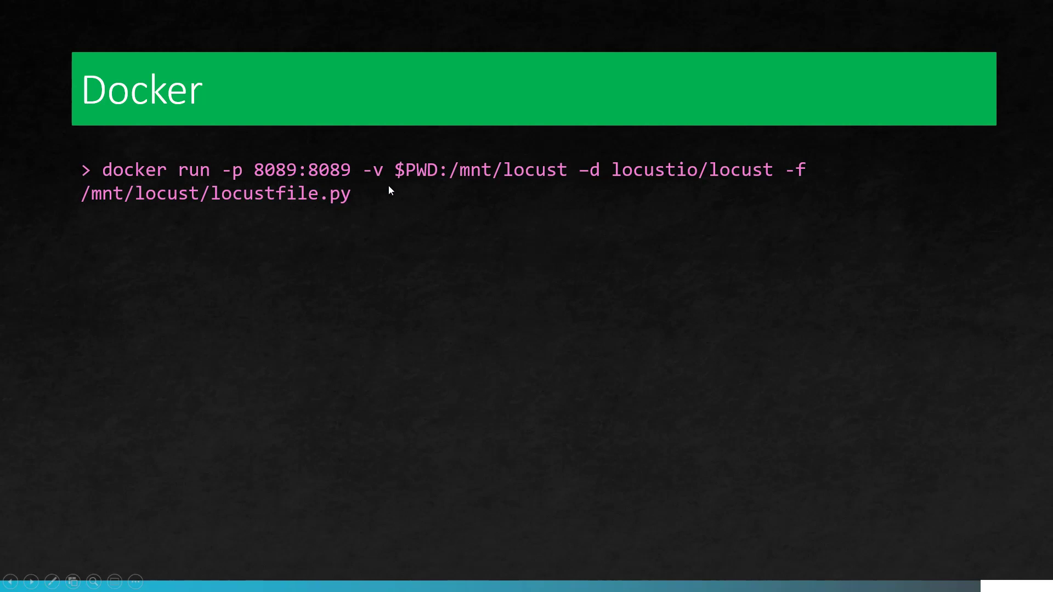
{"action": "mouse_move", "coordinate": [429, 189]}
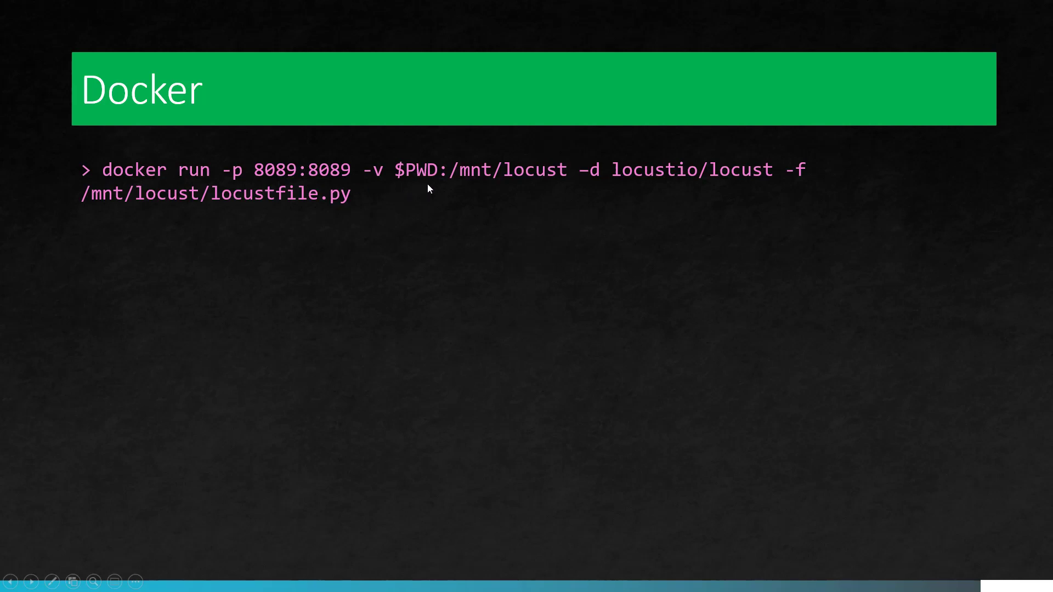
{"action": "mouse_move", "coordinate": [519, 191]}
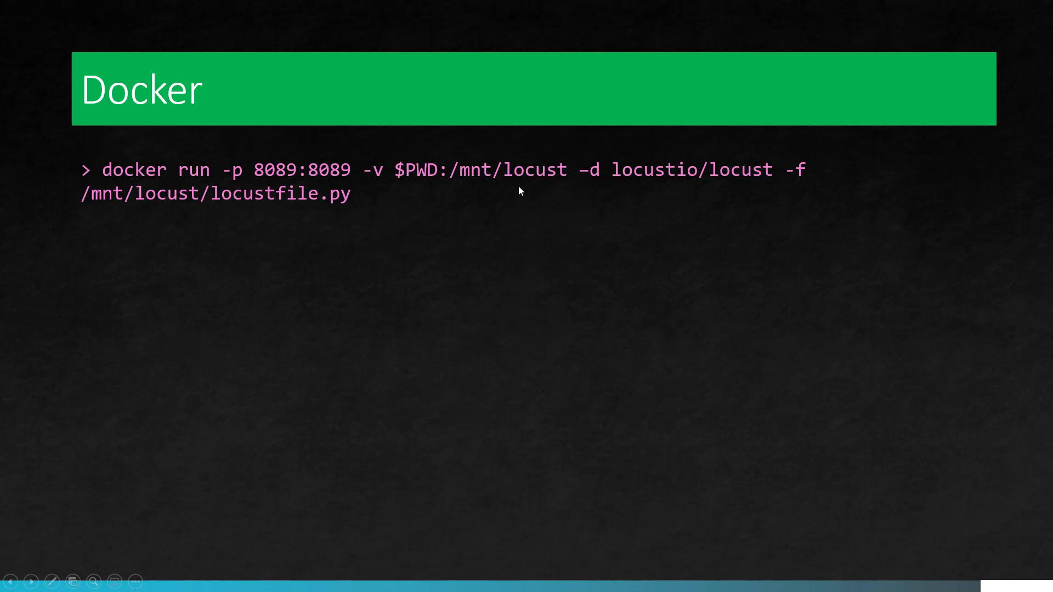
{"action": "mouse_move", "coordinate": [593, 192]}
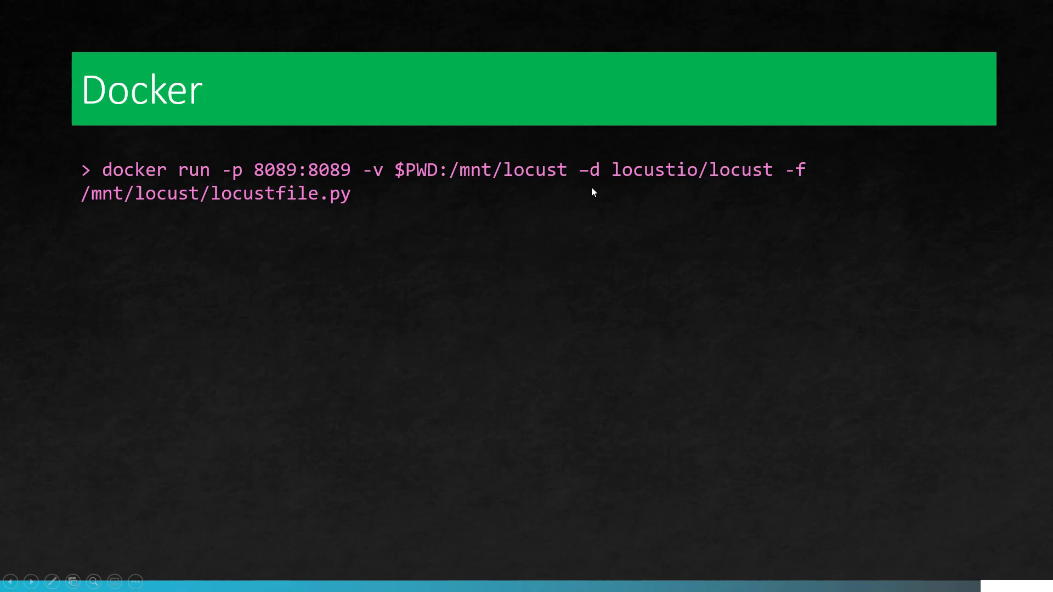
{"action": "mouse_move", "coordinate": [678, 189]}
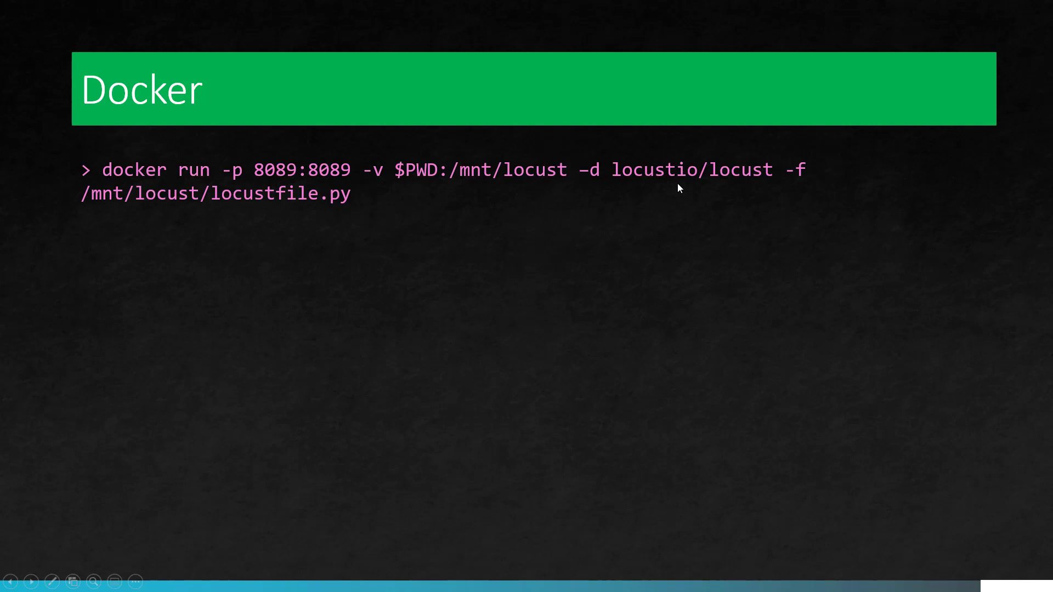
{"action": "mouse_move", "coordinate": [703, 199]}
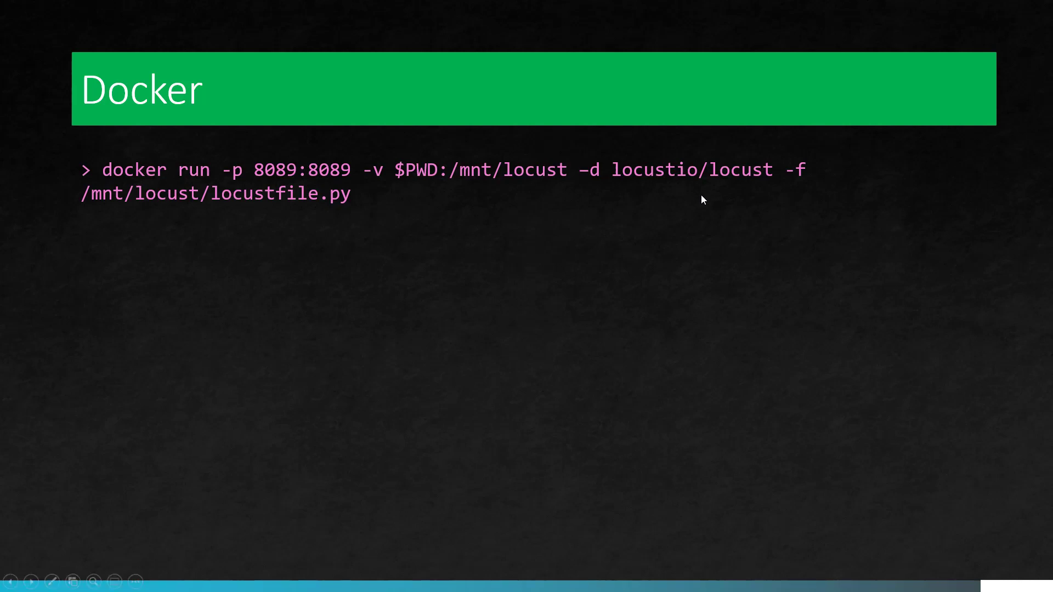
{"action": "mouse_move", "coordinate": [336, 204]}
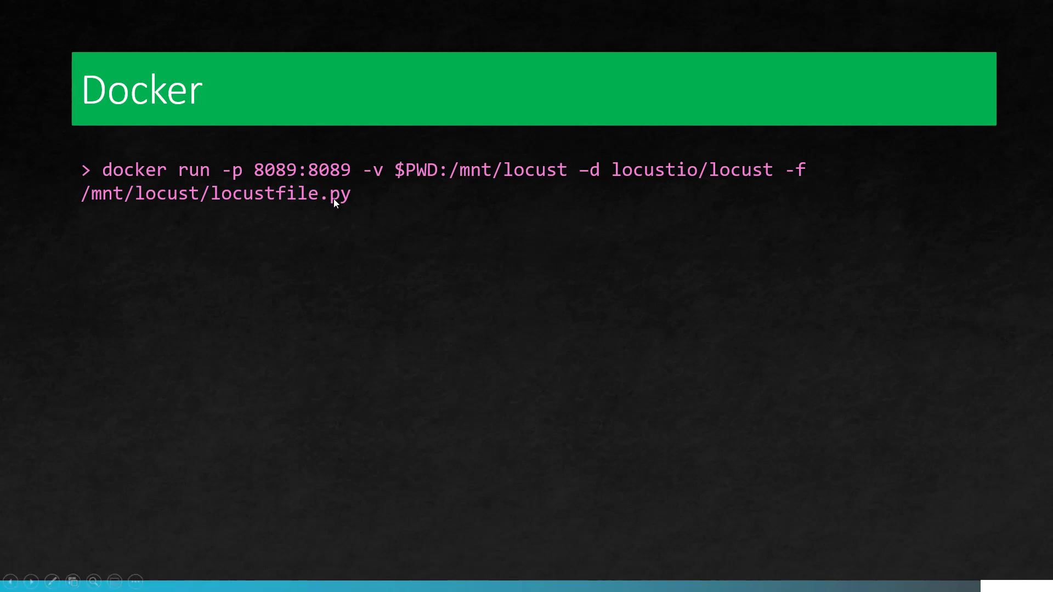
{"action": "mouse_move", "coordinate": [337, 210]}
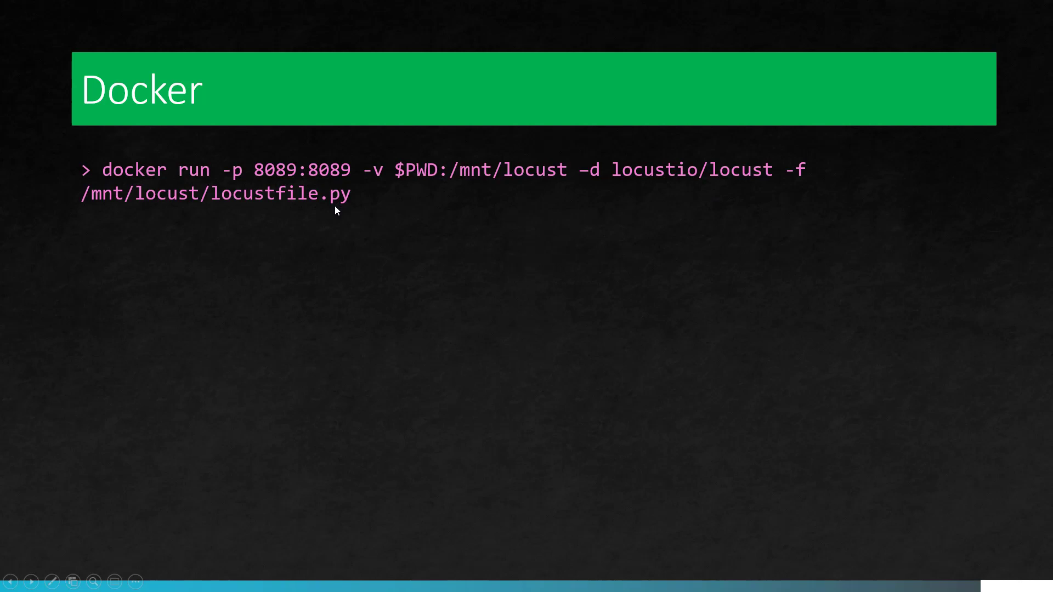
{"action": "mouse_move", "coordinate": [421, 187]}
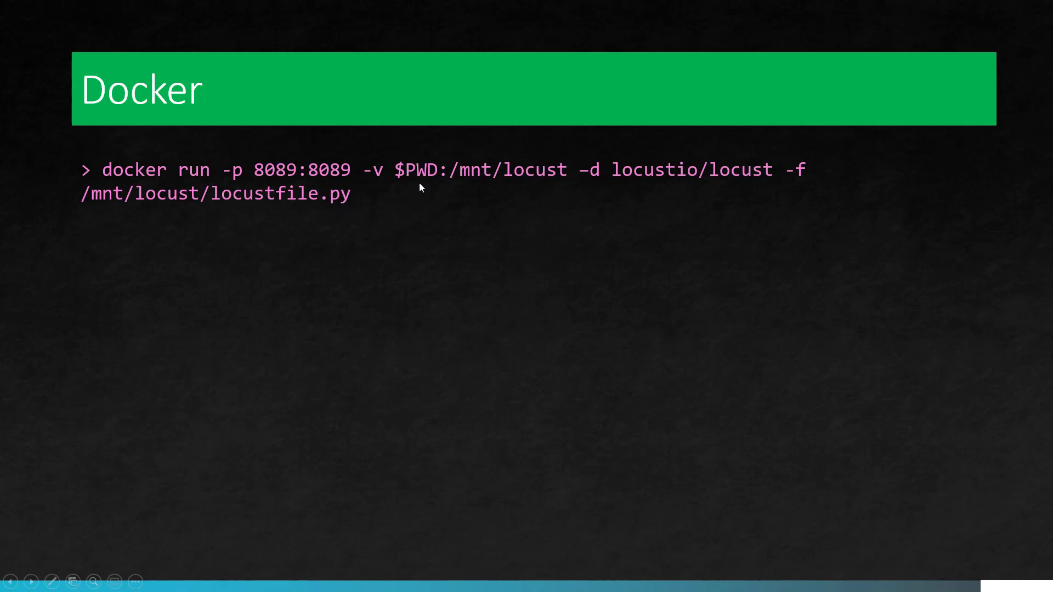
{"action": "mouse_move", "coordinate": [496, 195]}
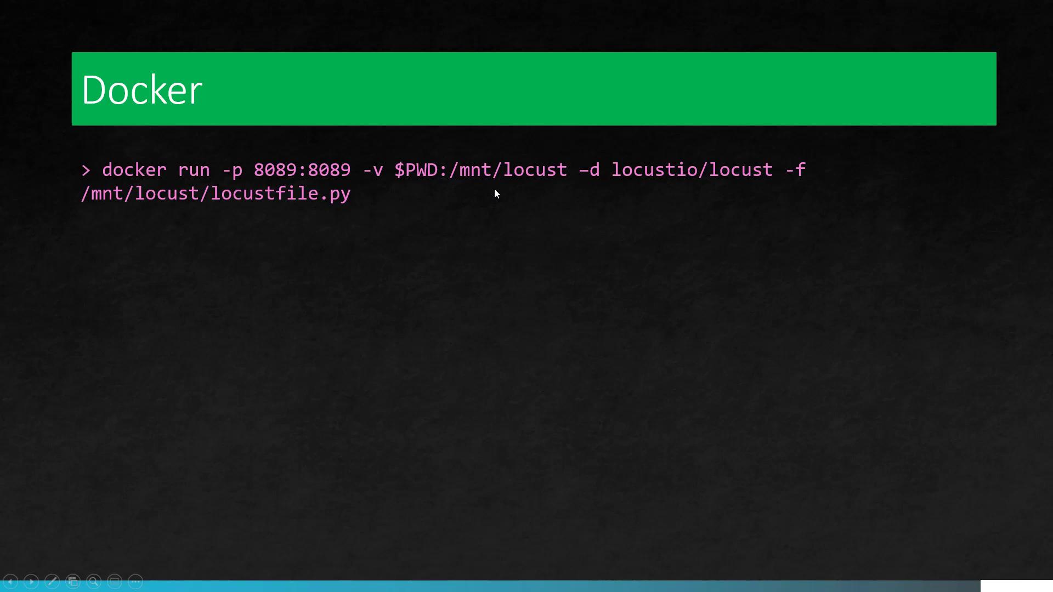
{"action": "mouse_move", "coordinate": [535, 191]}
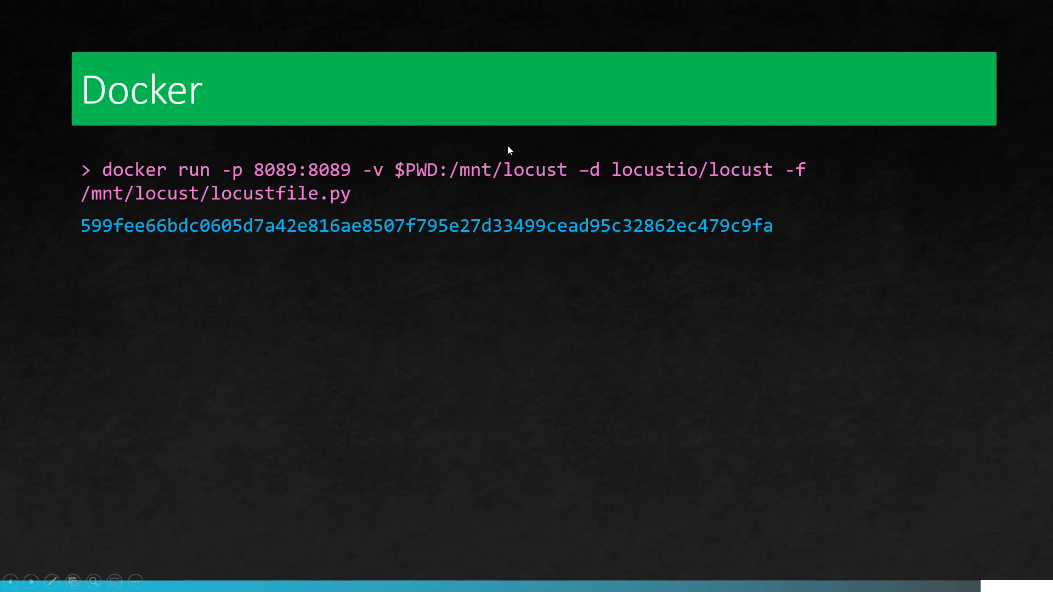
{"action": "mouse_move", "coordinate": [307, 185]}
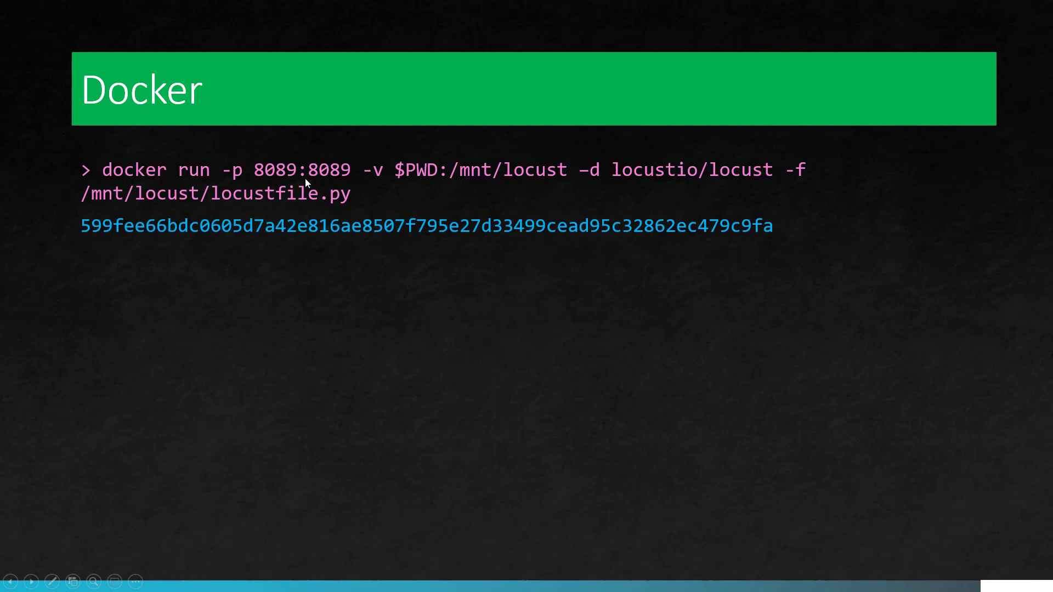
Reveal the headless docker run command mounting $PWD and writing the myrun1.html report.
{"action": "type", "text": "docker run -v $PWD:/mnt/locust locustio/lo"}
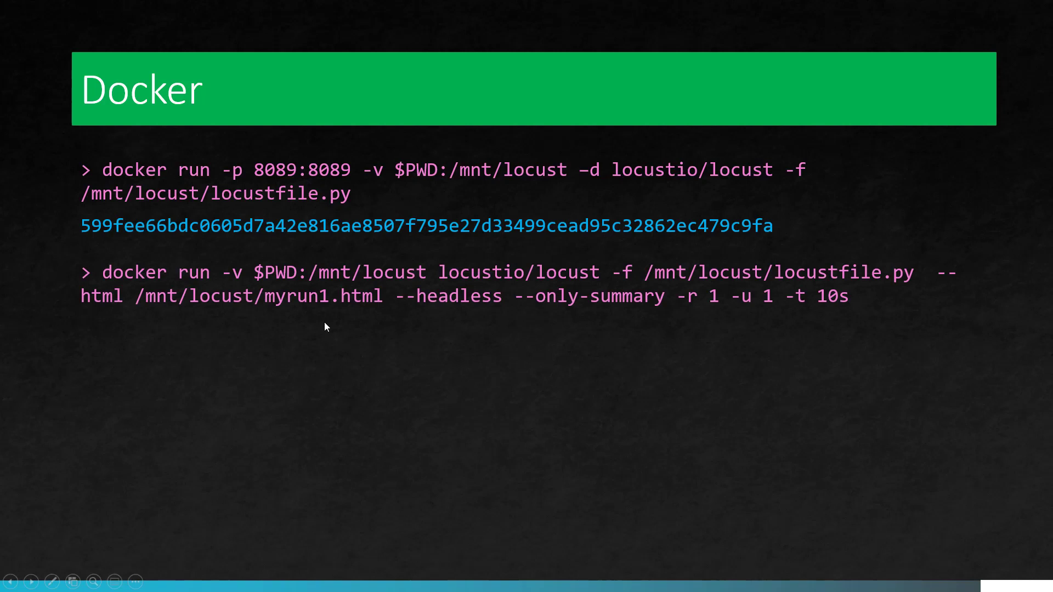
{"action": "mouse_move", "coordinate": [451, 327]}
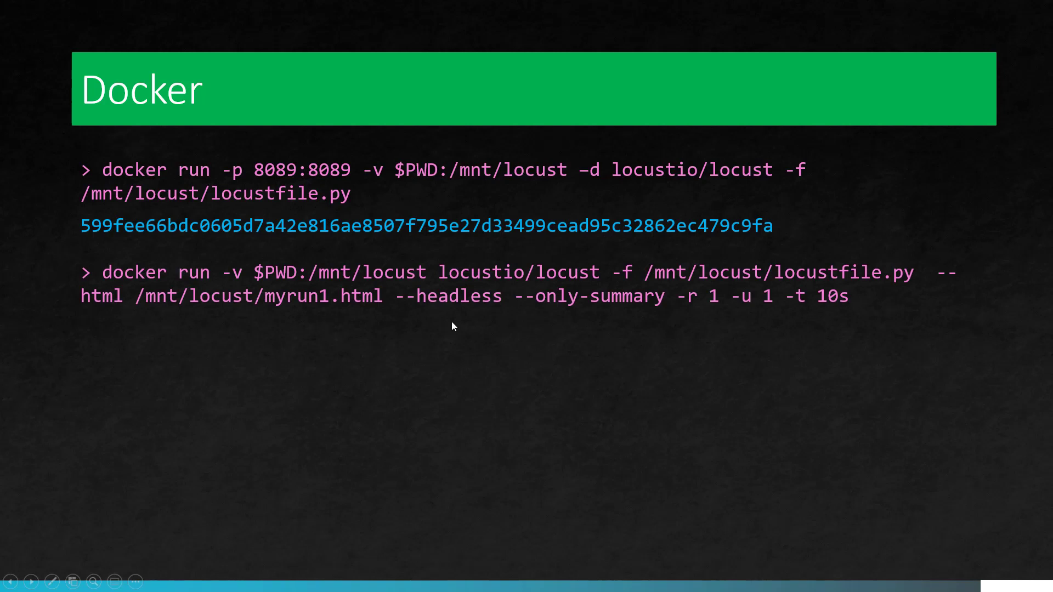
{"action": "mouse_move", "coordinate": [291, 320]}
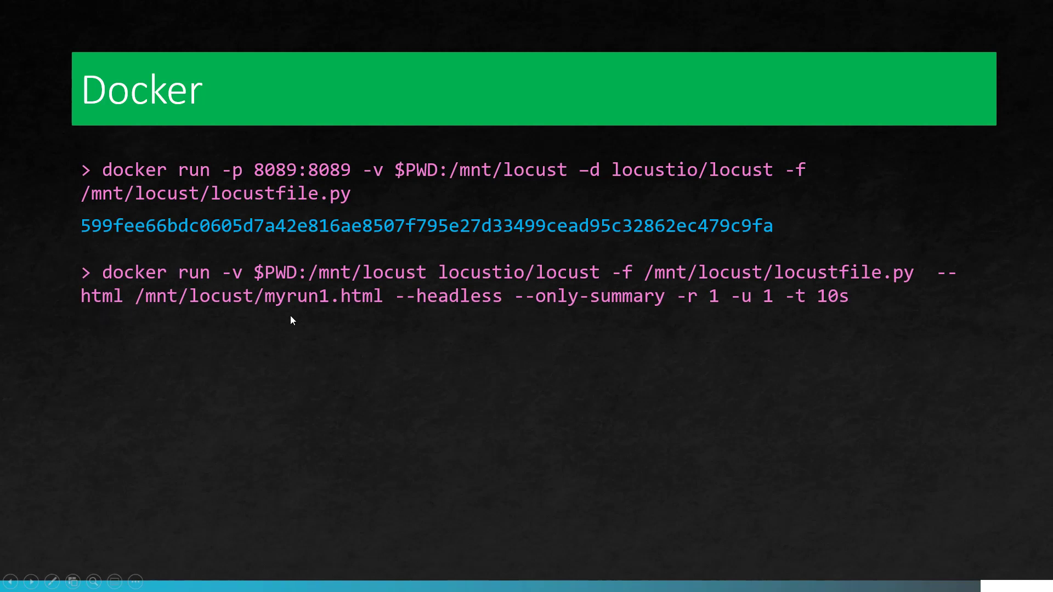
{"action": "mouse_move", "coordinate": [305, 320]}
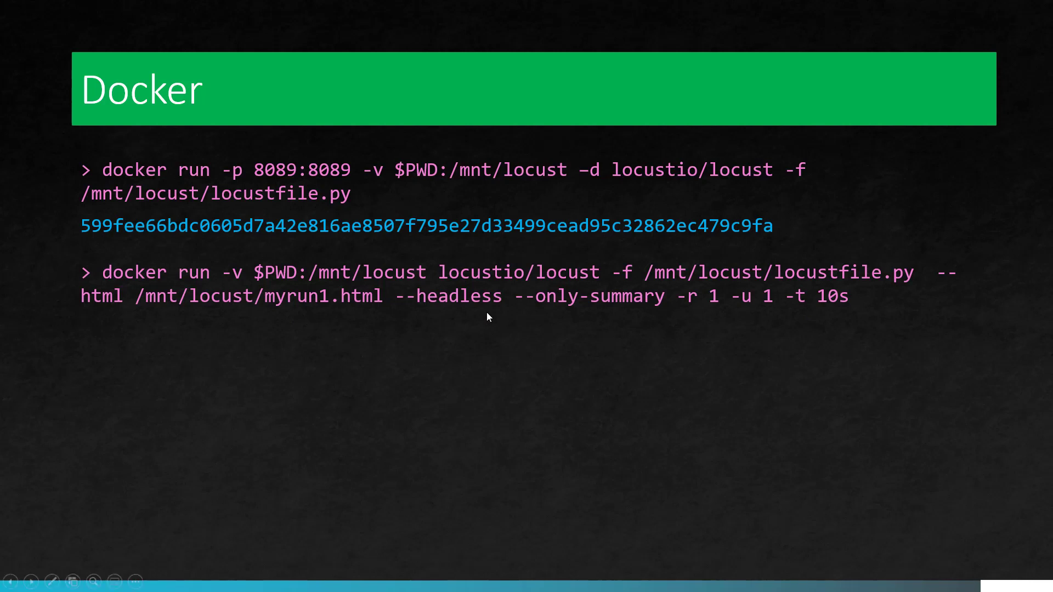
{"action": "mouse_move", "coordinate": [870, 316]}
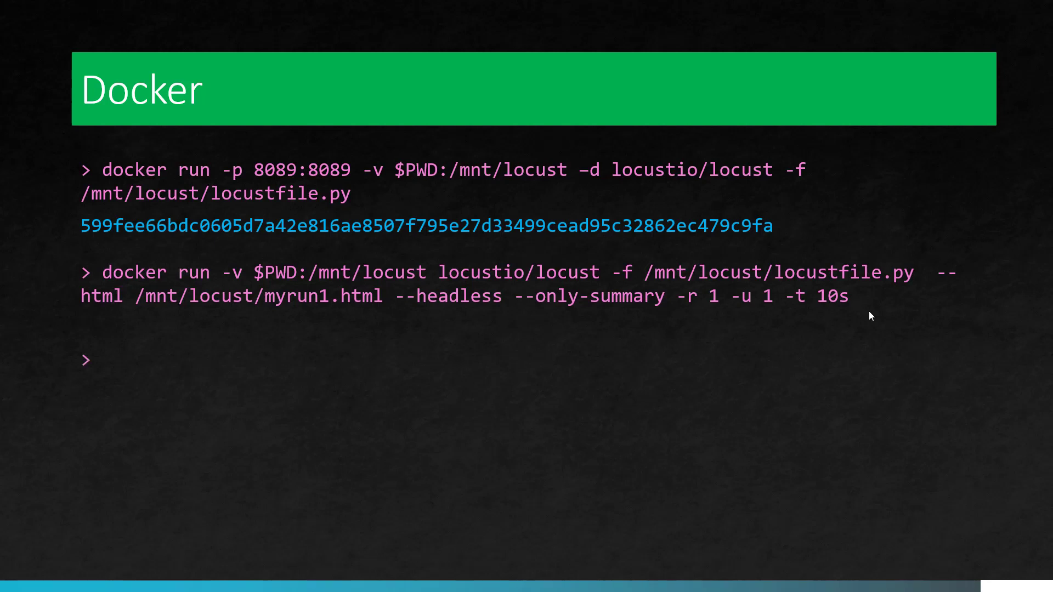
Reveal the docker ps and docker exec -it <container_id> /bin/bash commands on the slide.
{"action": "type", "text": "docker ps"}
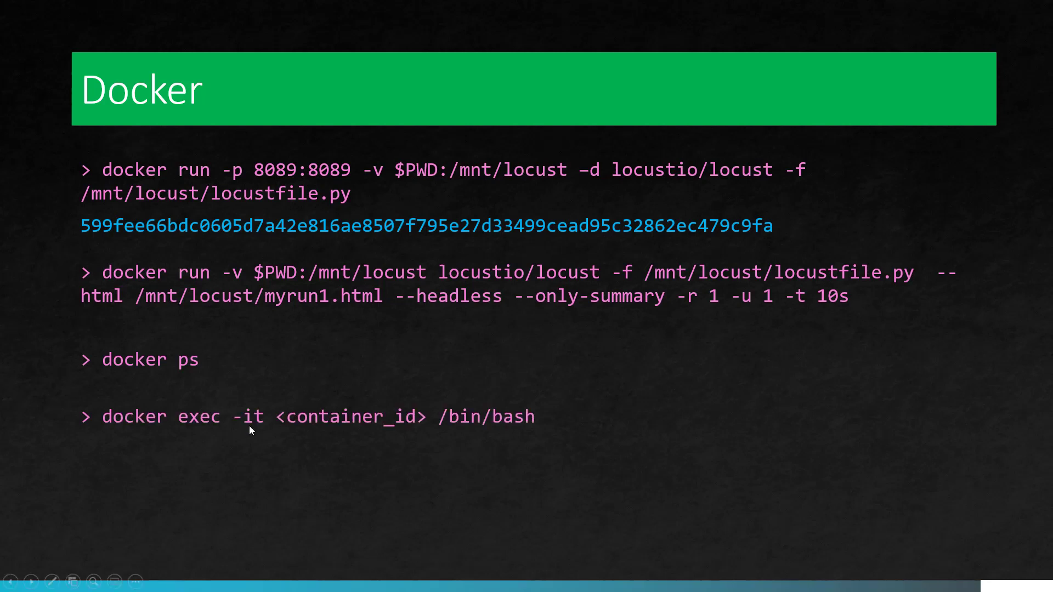
{"action": "mouse_move", "coordinate": [254, 436]}
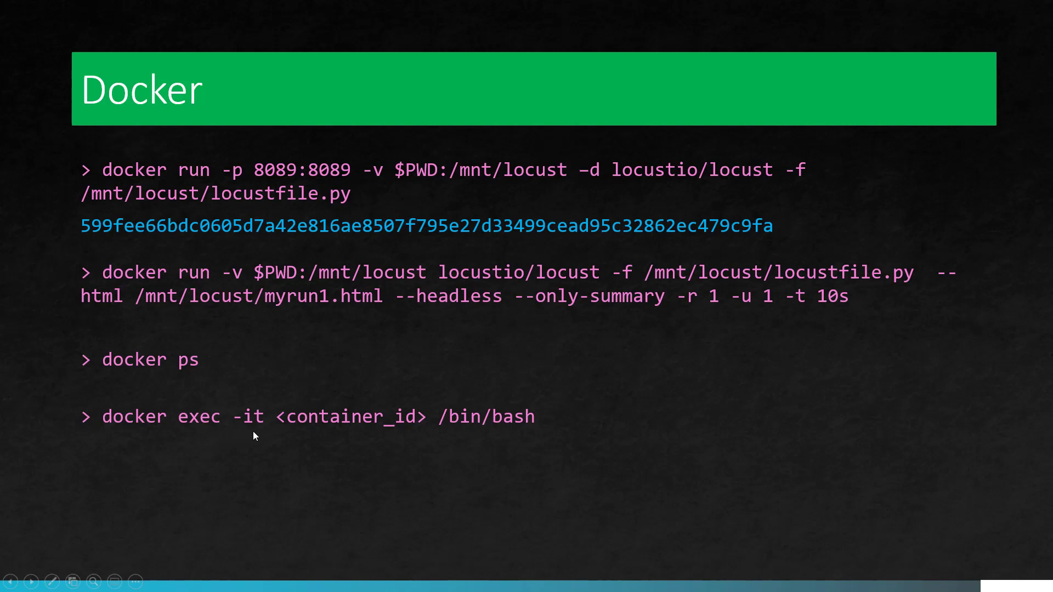
{"action": "mouse_move", "coordinate": [543, 444]}
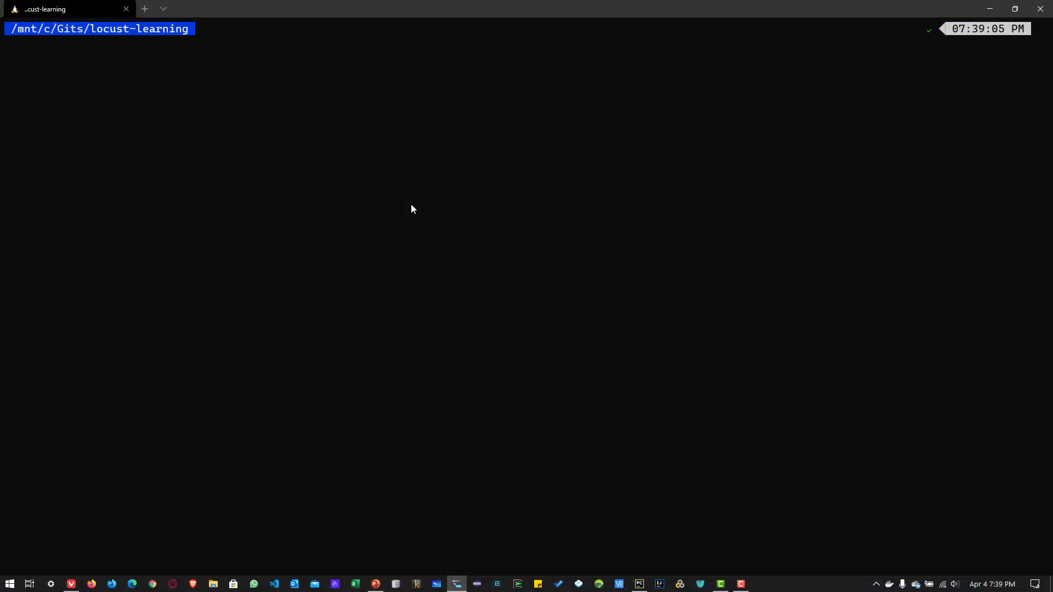
Print the Docker client/server version, then list running containers showing only minikube.
{"action": "type", "text": "docker version"}
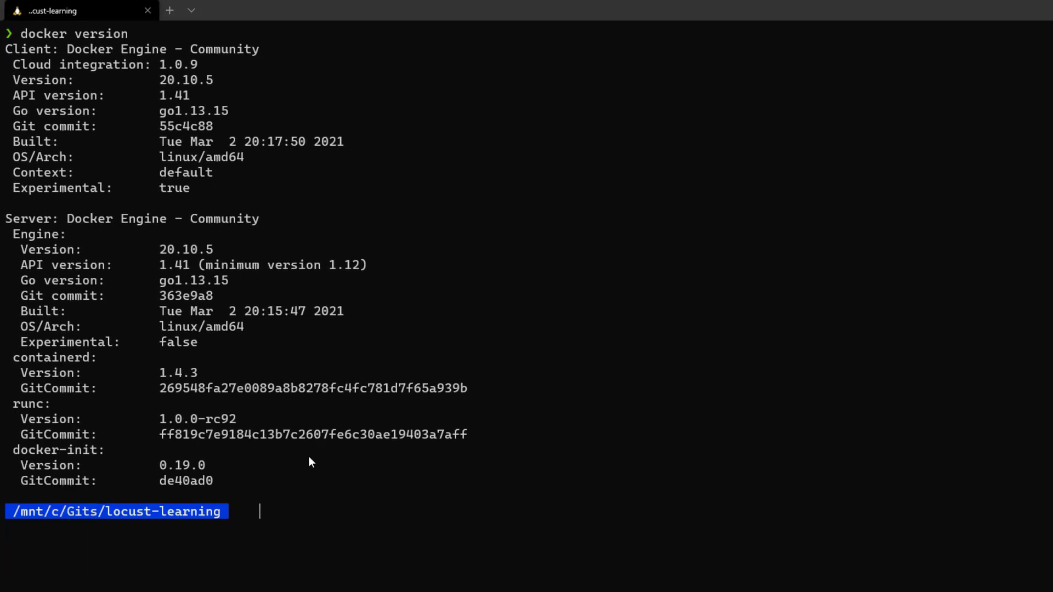
{"action": "type", "text": "docker ps"}
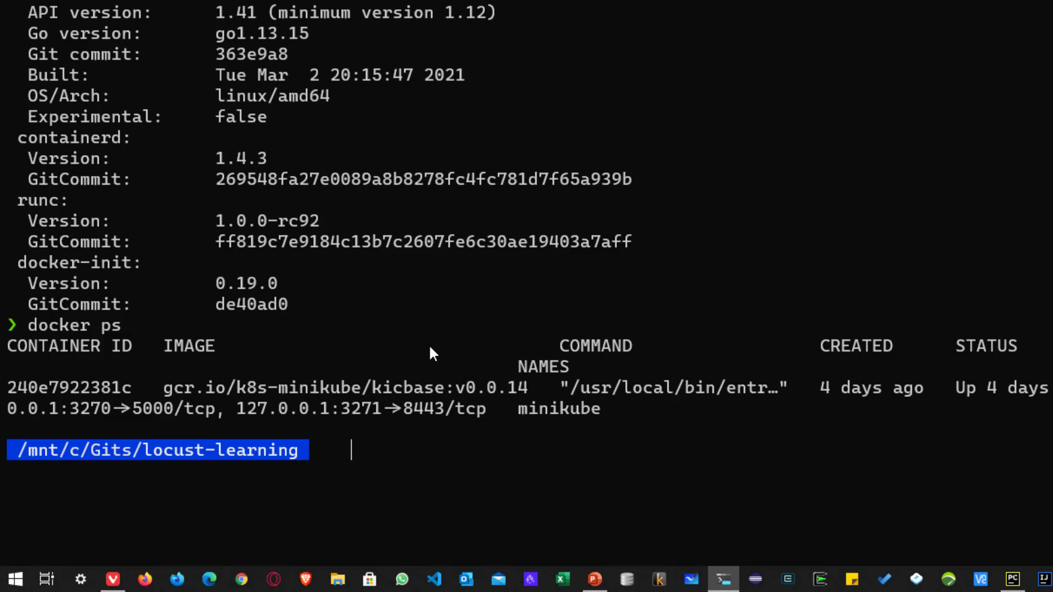
List the folder and print locustfile.py, a HelloWorld HttpUser hitting petstore.octoperf.com.
{"action": "type", "text": "ls"}
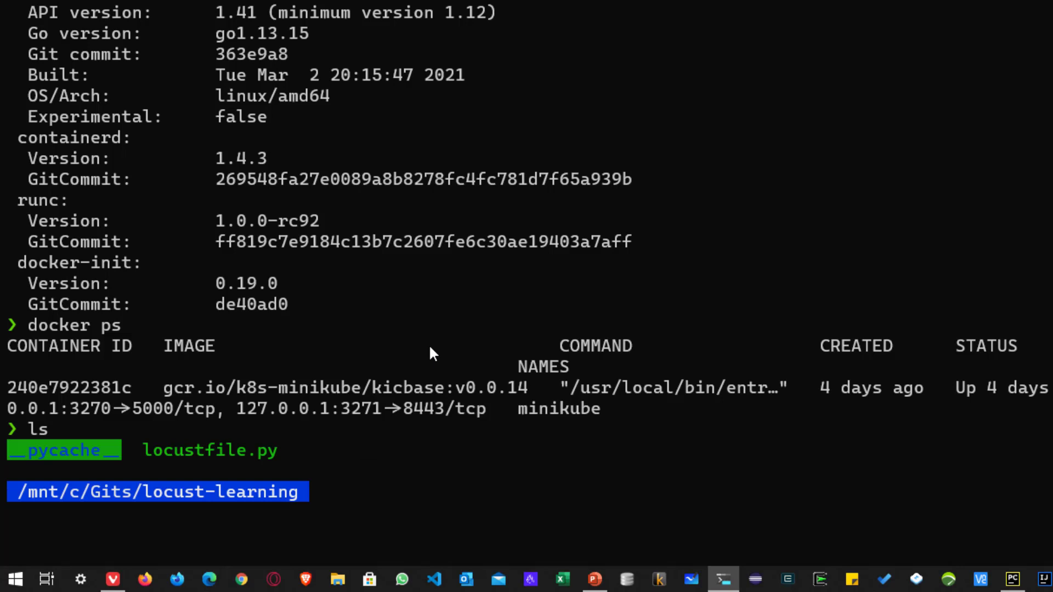
{"action": "type", "text": "cat locustfile.py"}
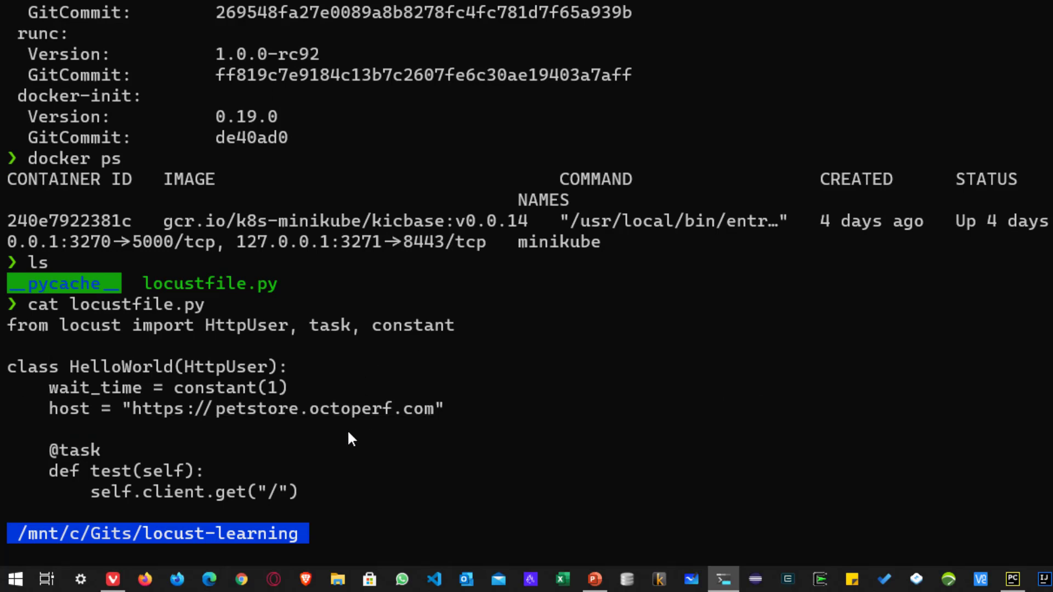
{"action": "mouse_move", "coordinate": [388, 425]}
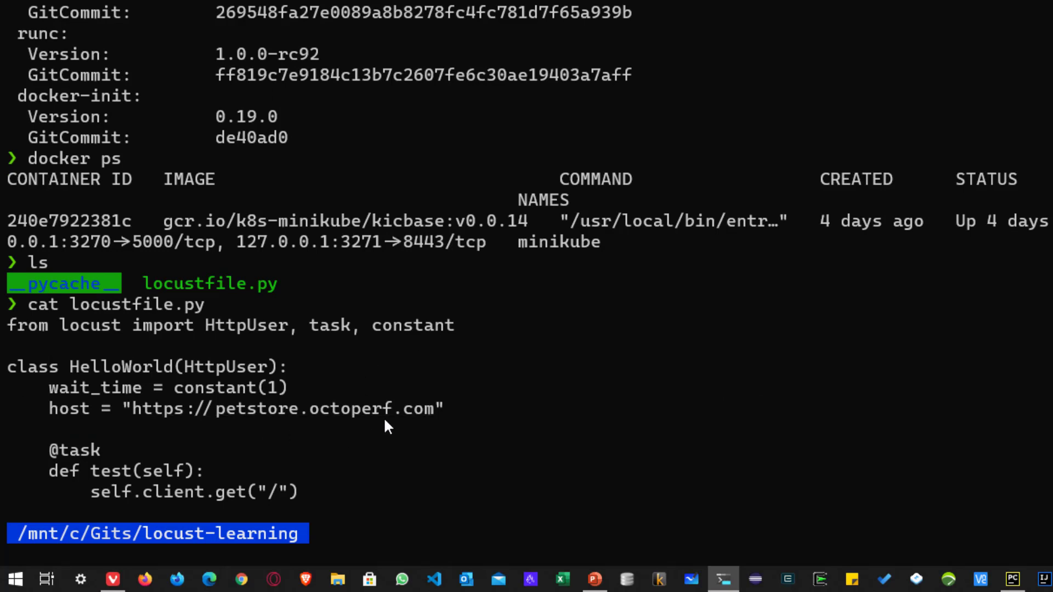
{"action": "mouse_move", "coordinate": [335, 502]}
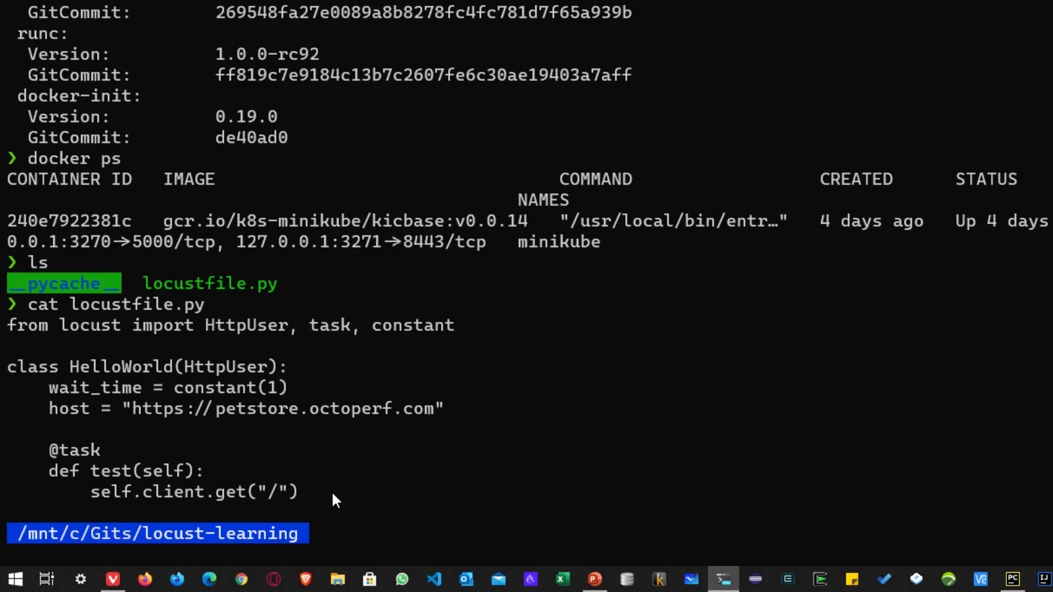
{"action": "mouse_move", "coordinate": [391, 534]}
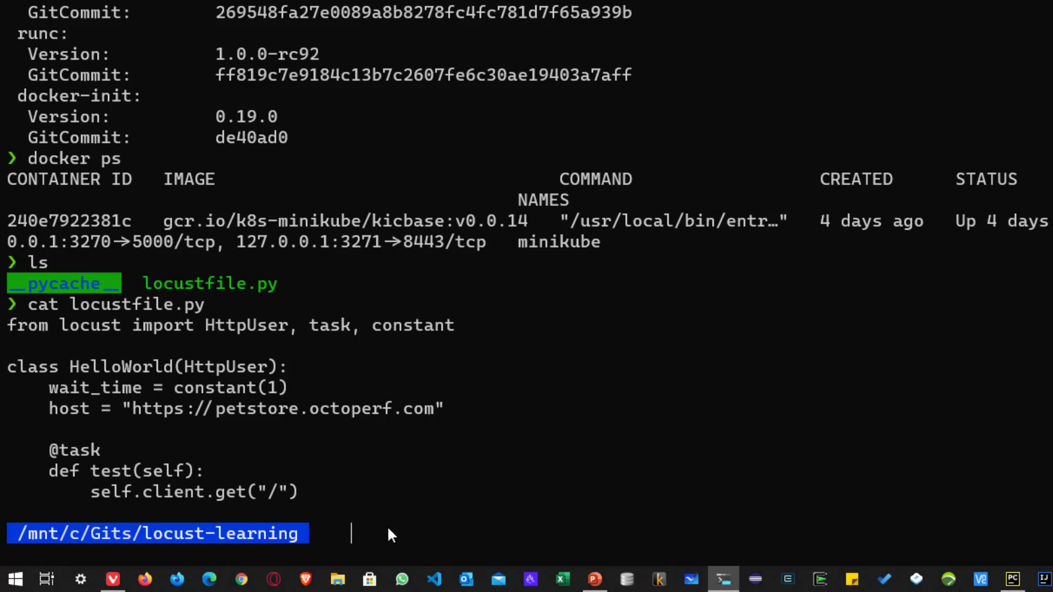
Start a detached Locust container publishing port 8089 with locustfile.py mounted from $PWD.
{"action": "type", "text": "#docker run -p 8089:8089 -v $PWD:/mnt/locust -d locustio/locust -f /mnt/locust/locustfile.py"}
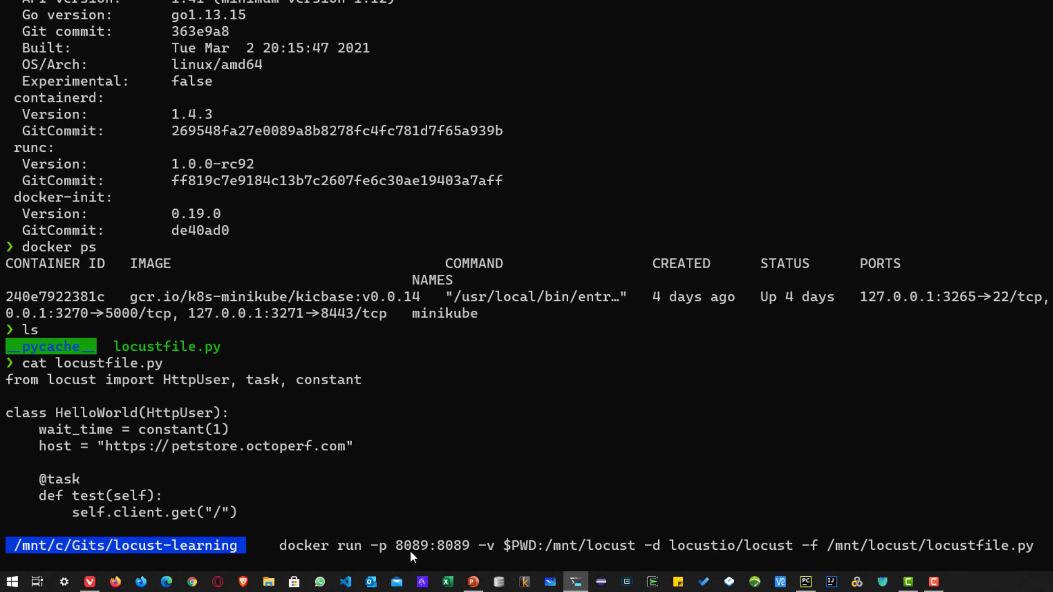
{"action": "mouse_move", "coordinate": [456, 538]}
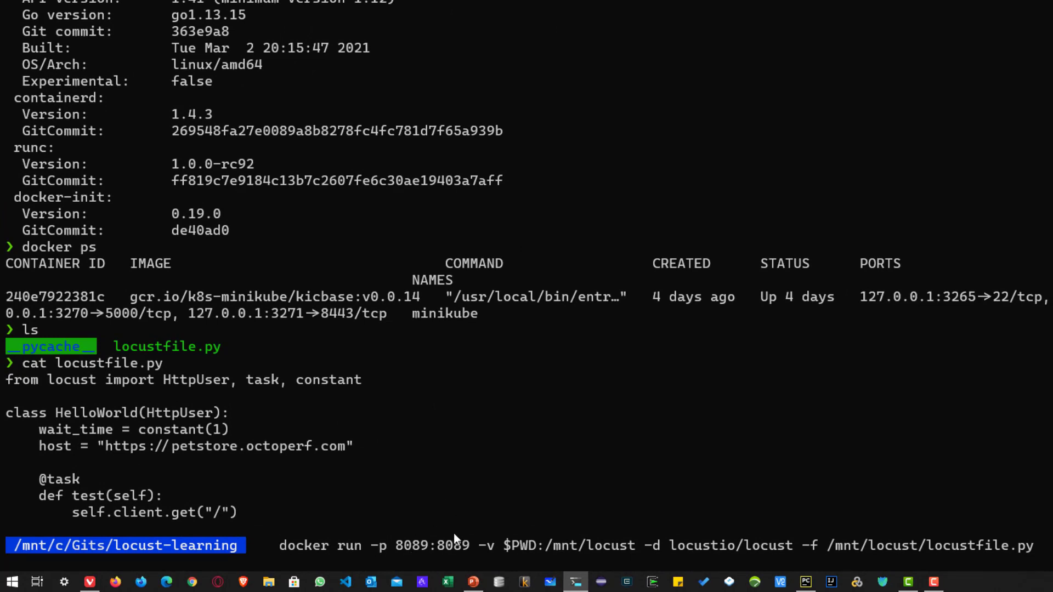
{"action": "mouse_move", "coordinate": [527, 532]}
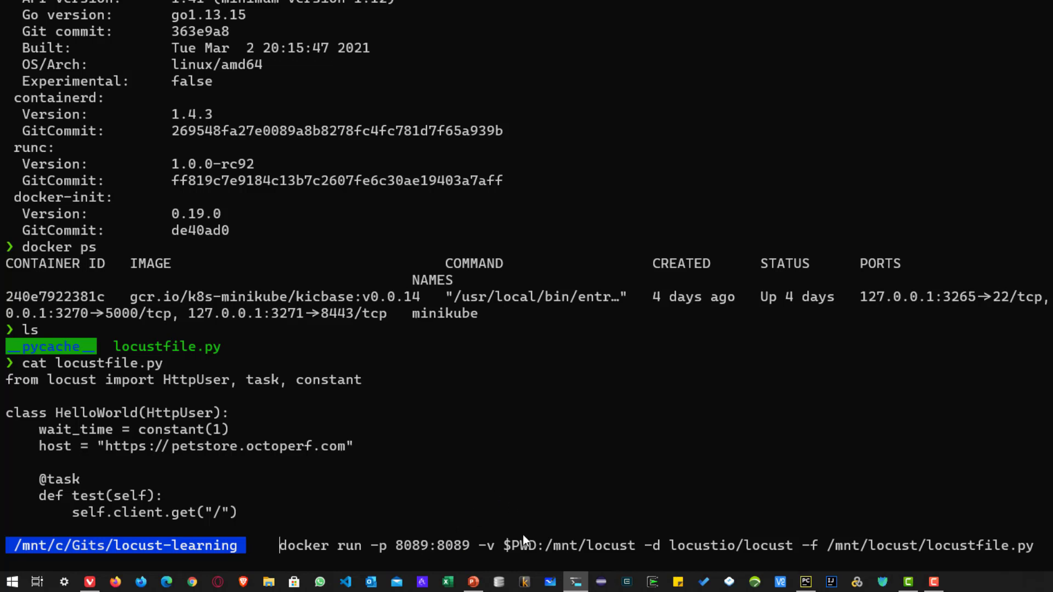
{"action": "mouse_move", "coordinate": [715, 491]}
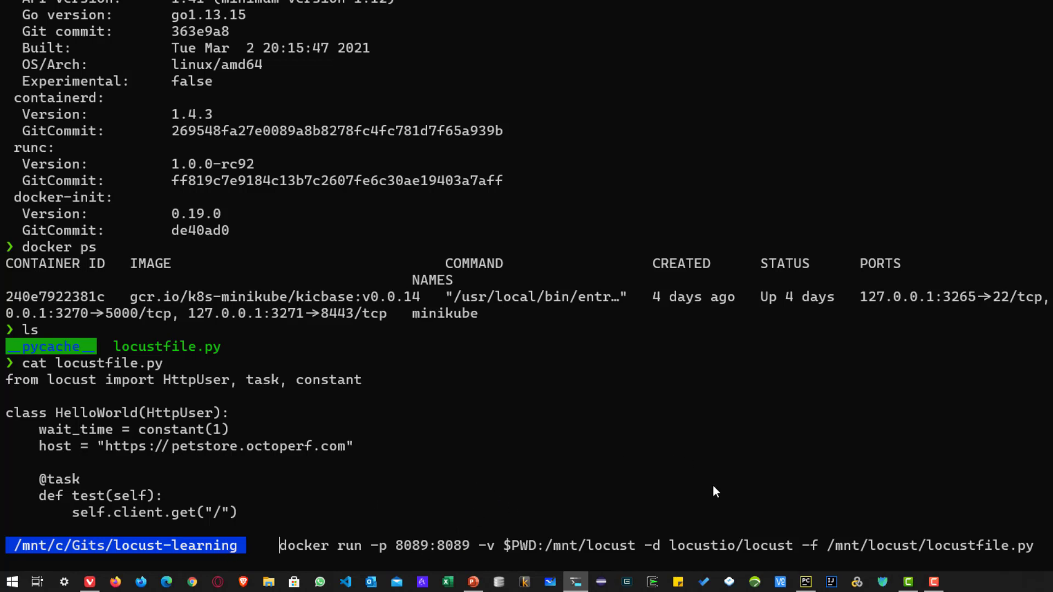
{"action": "mouse_move", "coordinate": [928, 531]}
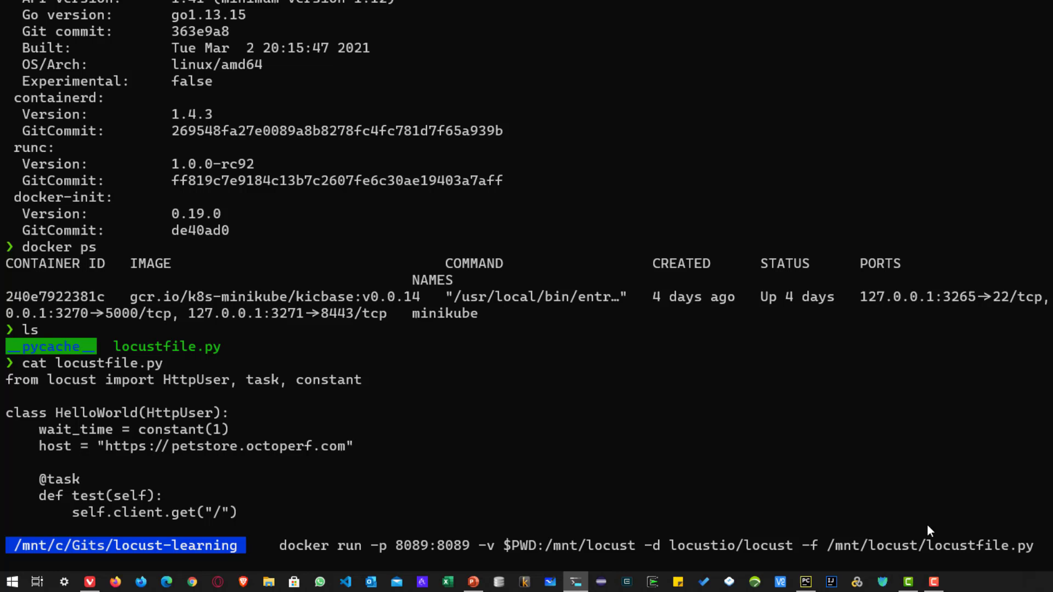
{"action": "mouse_move", "coordinate": [1042, 557]}
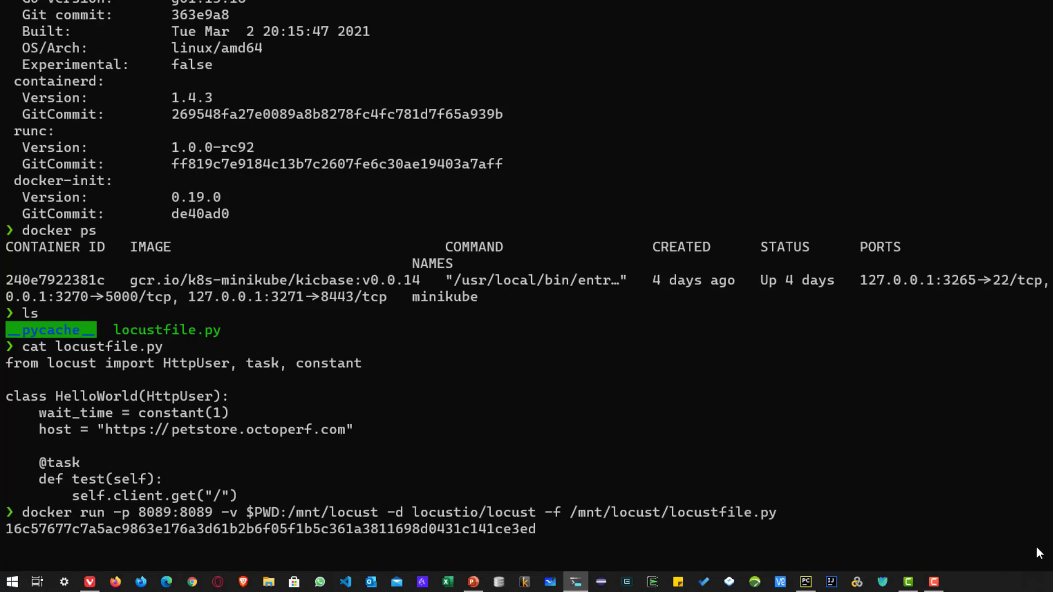
{"action": "type", "text": "d"}
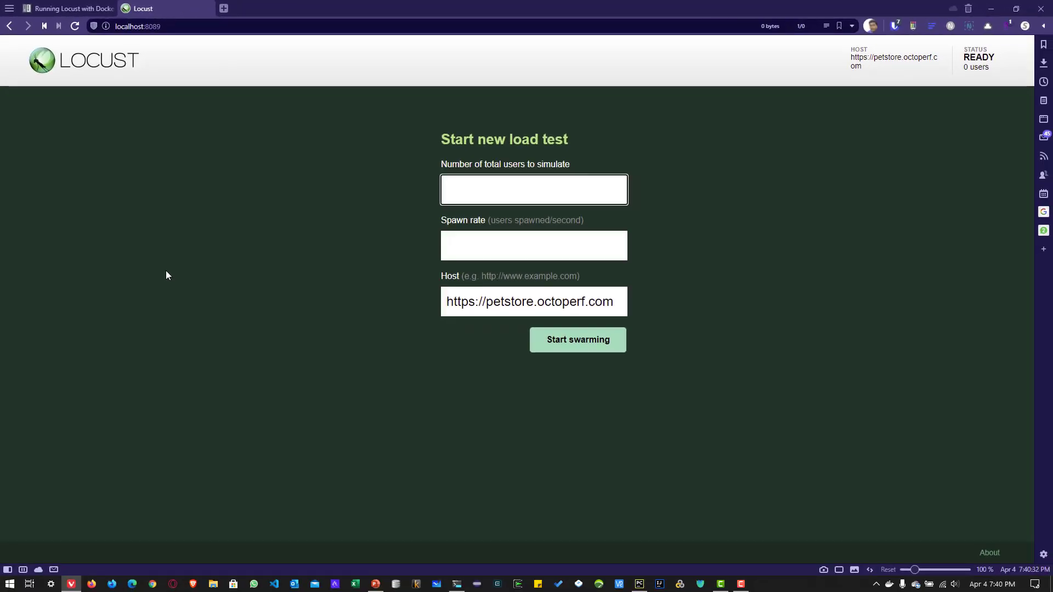
Run a 1-user swarm against petstore, stop it after 6 GET requests, and show Download Data.
{"action": "type", "text": "1"}
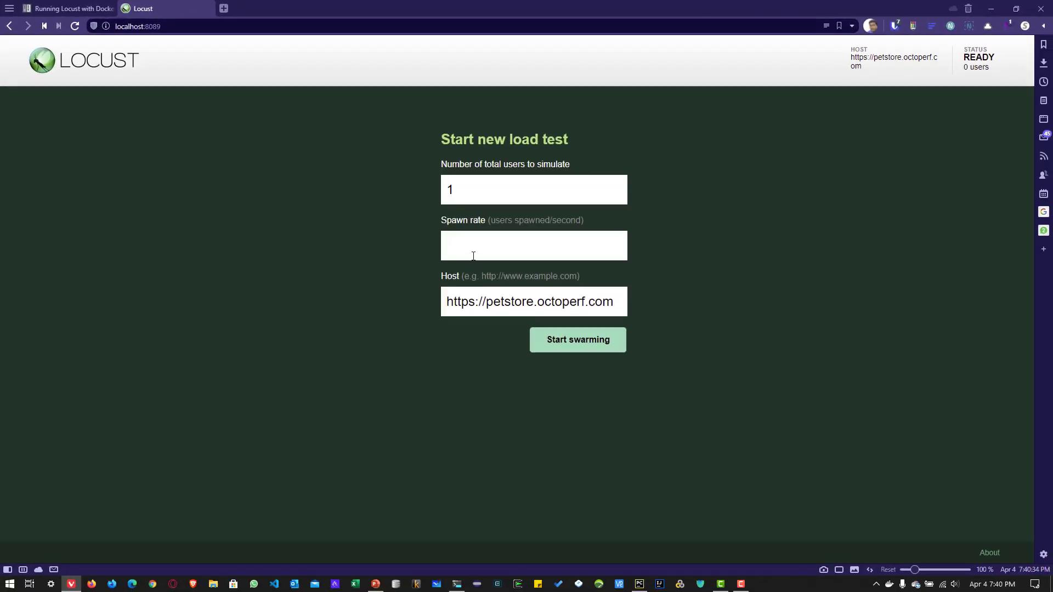
{"action": "left_click", "coordinate": [577, 340]}
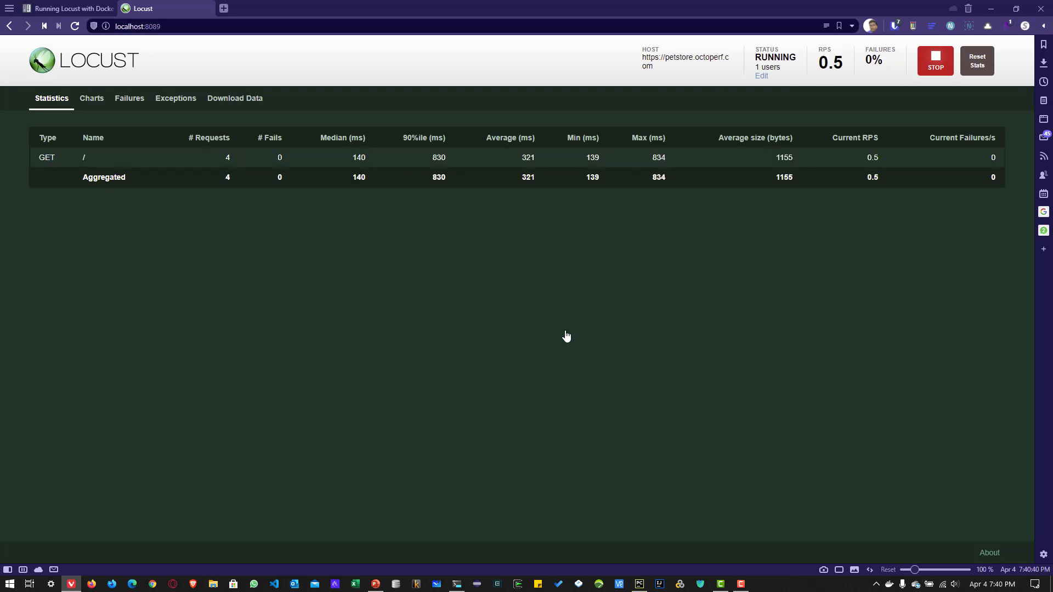
{"action": "left_click", "coordinate": [934, 60]}
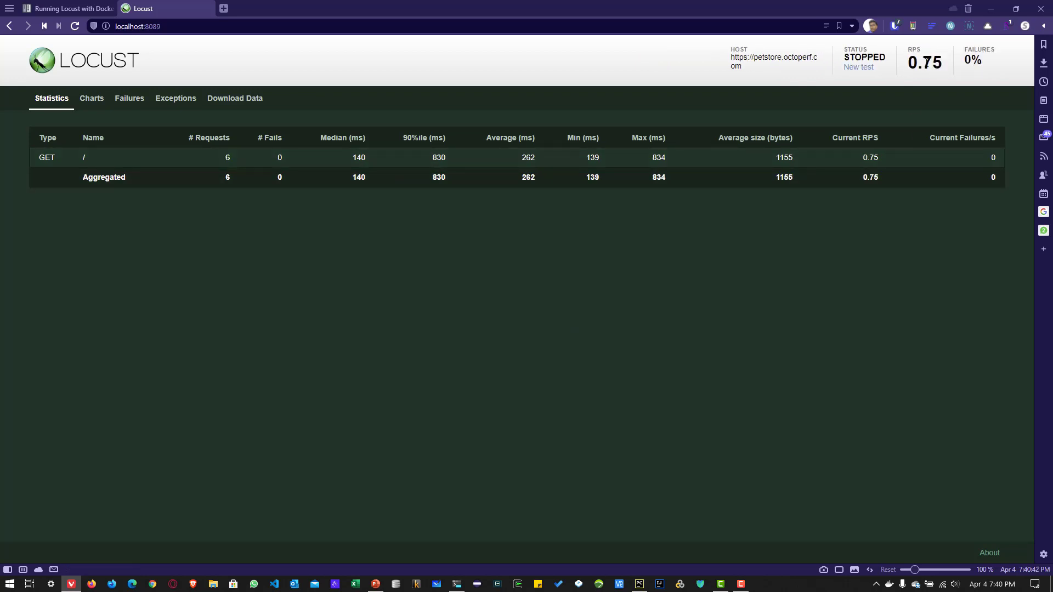
{"action": "mouse_move", "coordinate": [265, 113]}
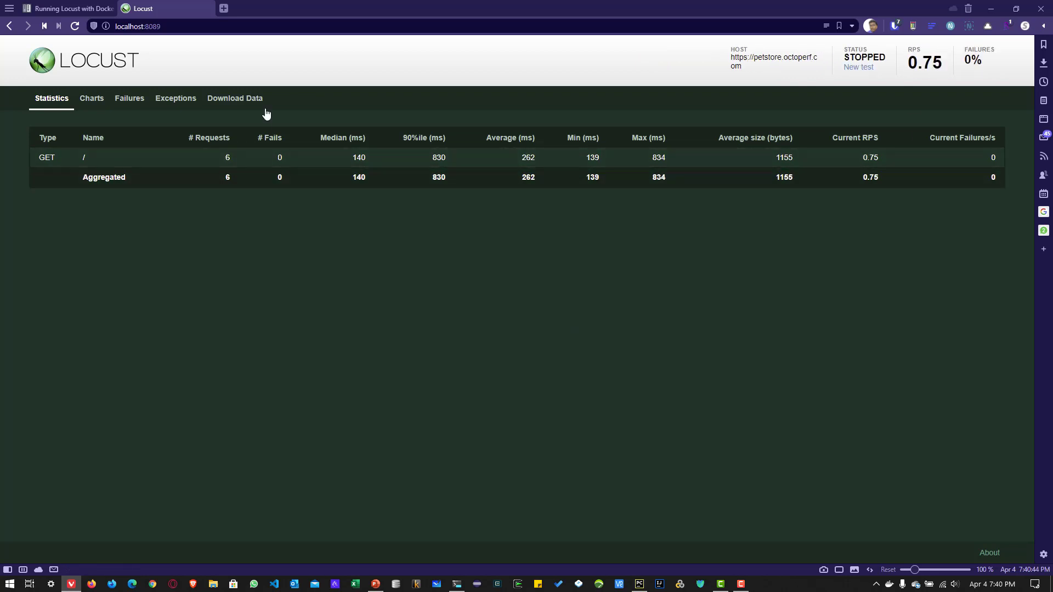
{"action": "left_click", "coordinate": [235, 99]}
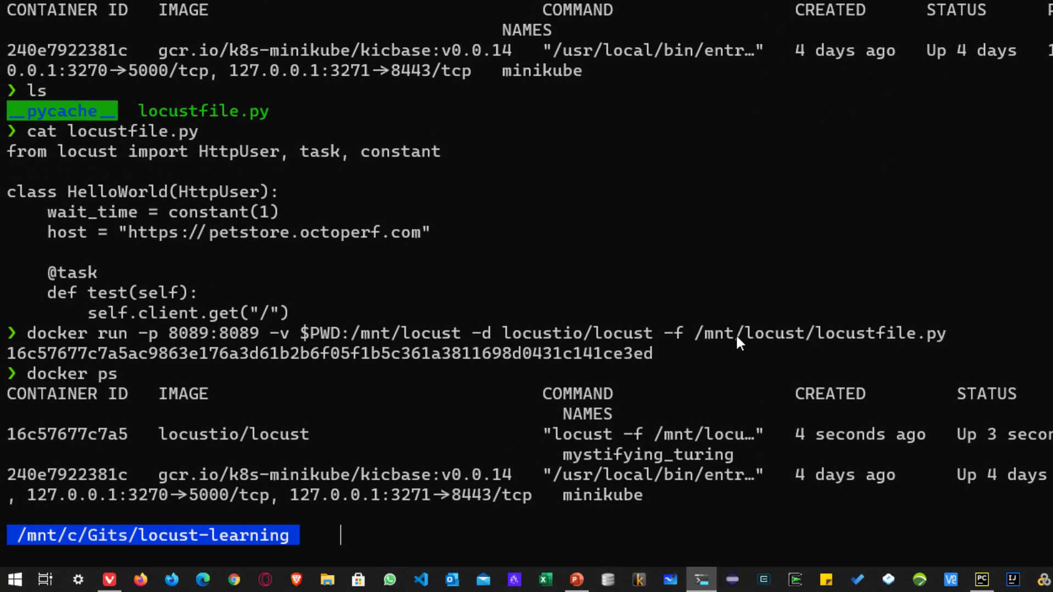
Stop and remove Locust container 16c57677c7a5, then list the local Docker images.
{"action": "type", "text": "docker cot"}
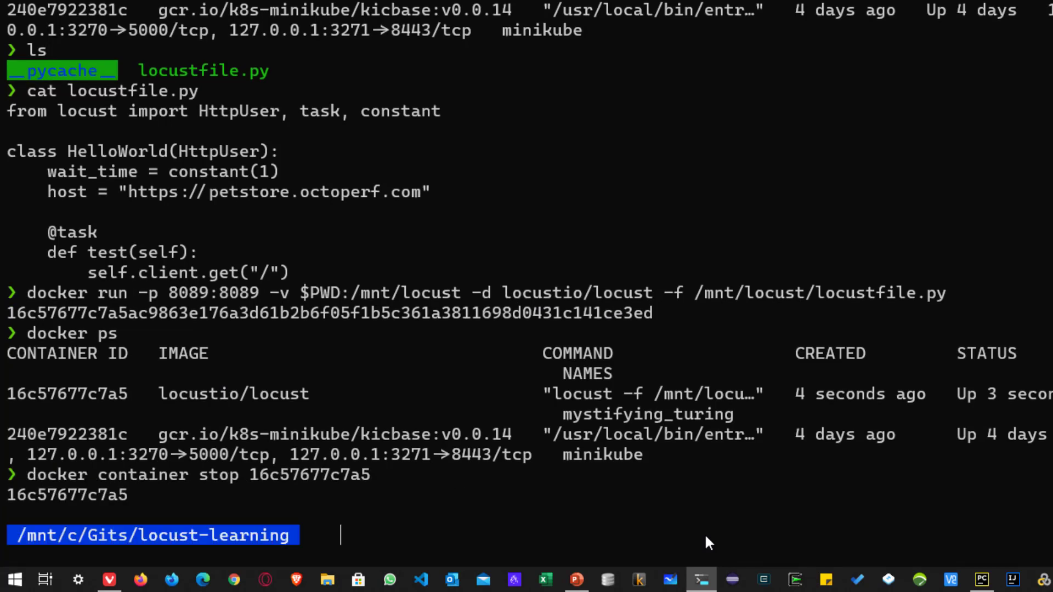
{"action": "type", "text": "docker"}
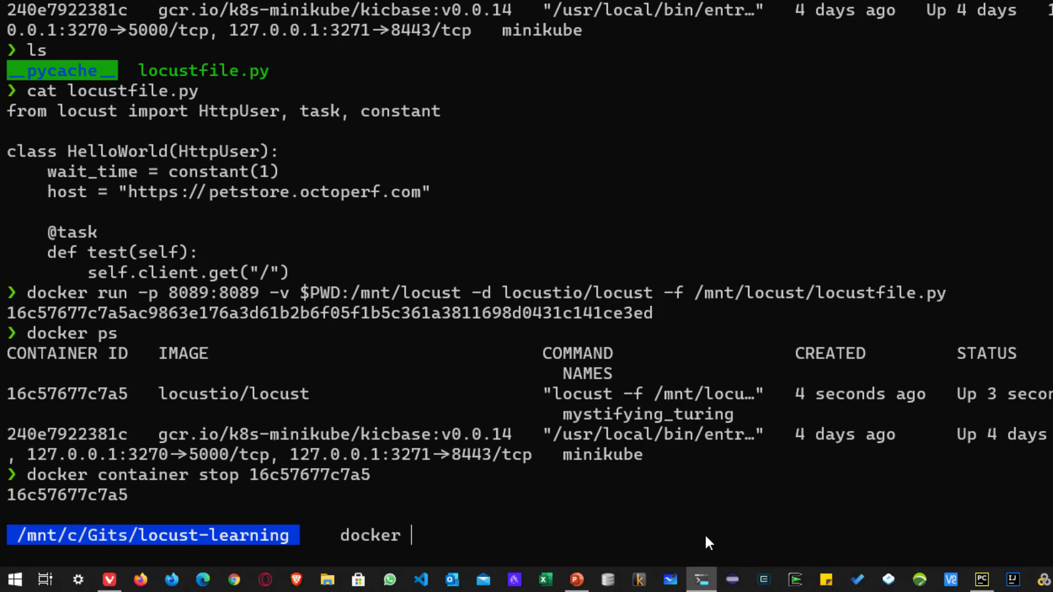
{"action": "type", "text": "rm 16c57677c7a5"}
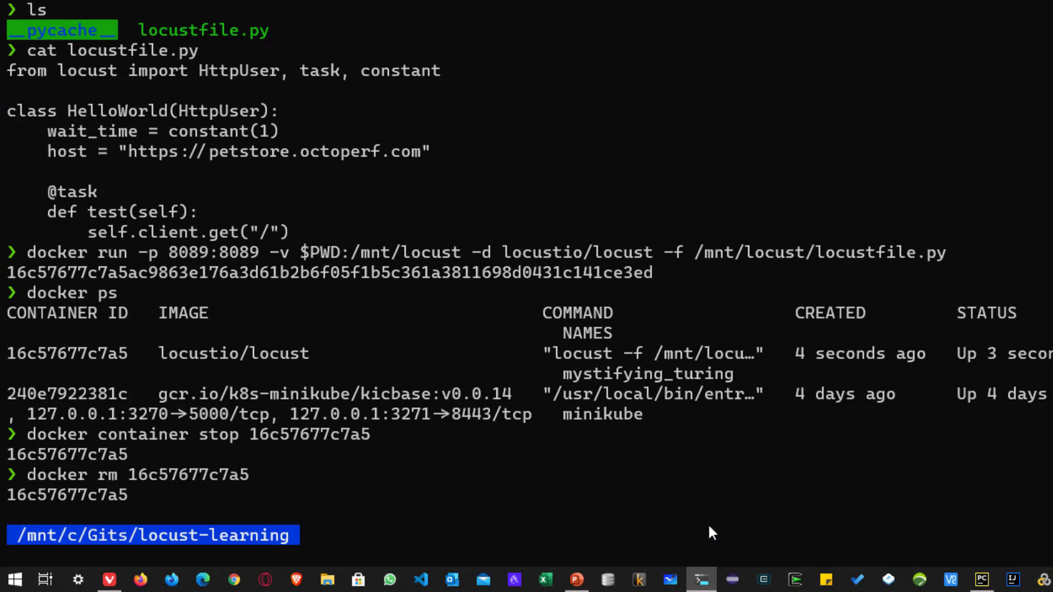
{"action": "type", "text": "docke"}
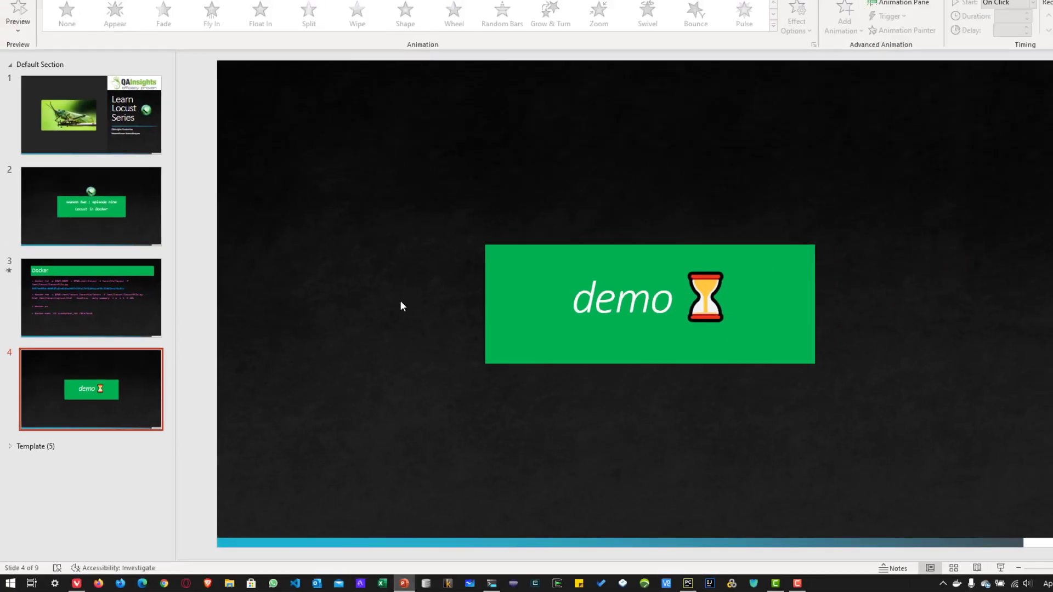
{"action": "left_click", "coordinate": [91, 299]}
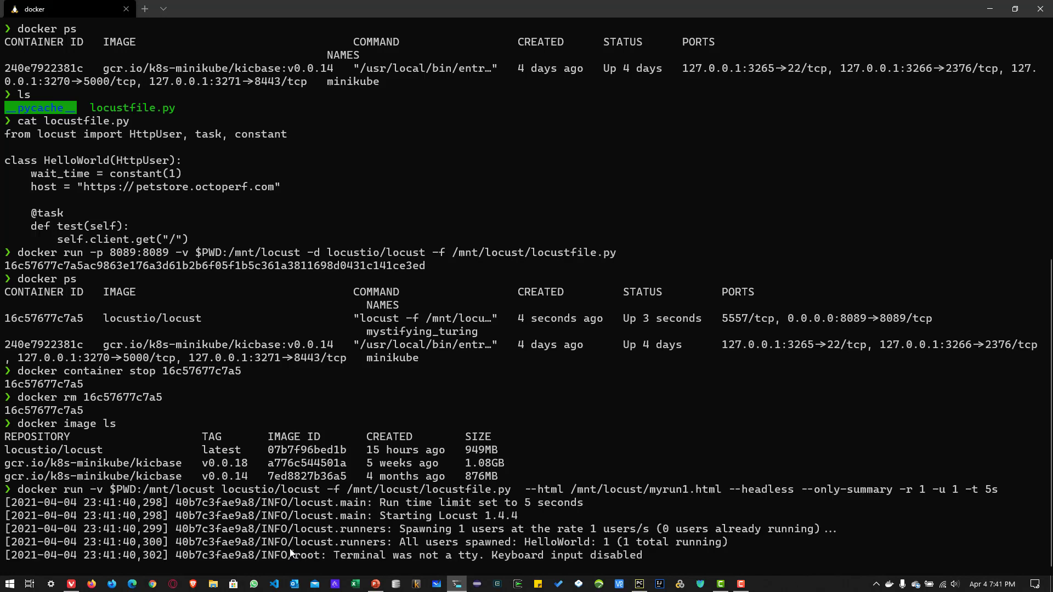
After the 5s headless run finishes, list the folder and print myrun1.html's HTML source.
{"action": "scroll", "scroll_direction": "down", "scroll_amount": 3}
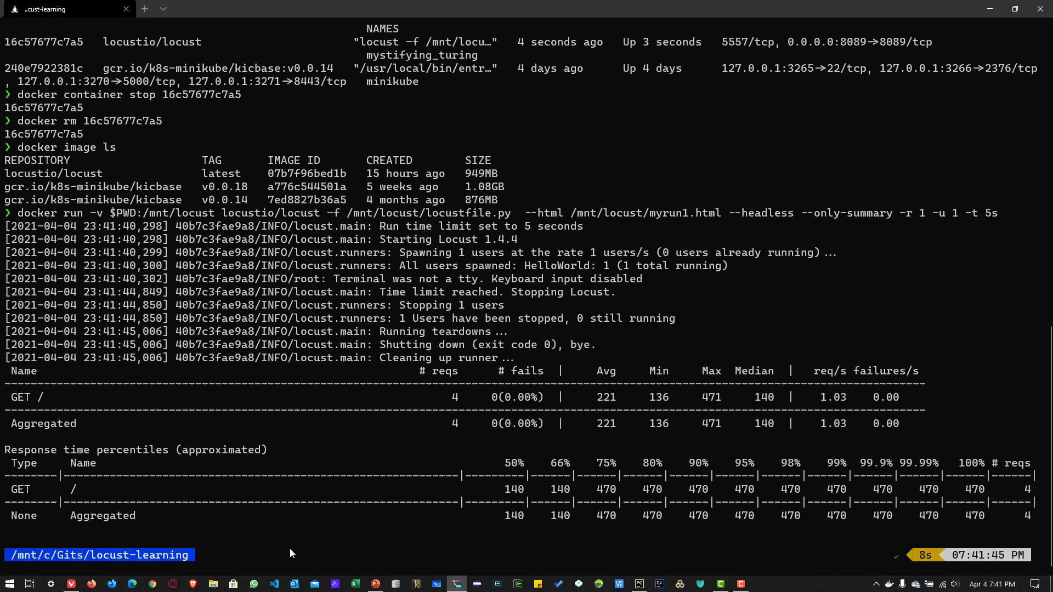
{"action": "type", "text": "ls"}
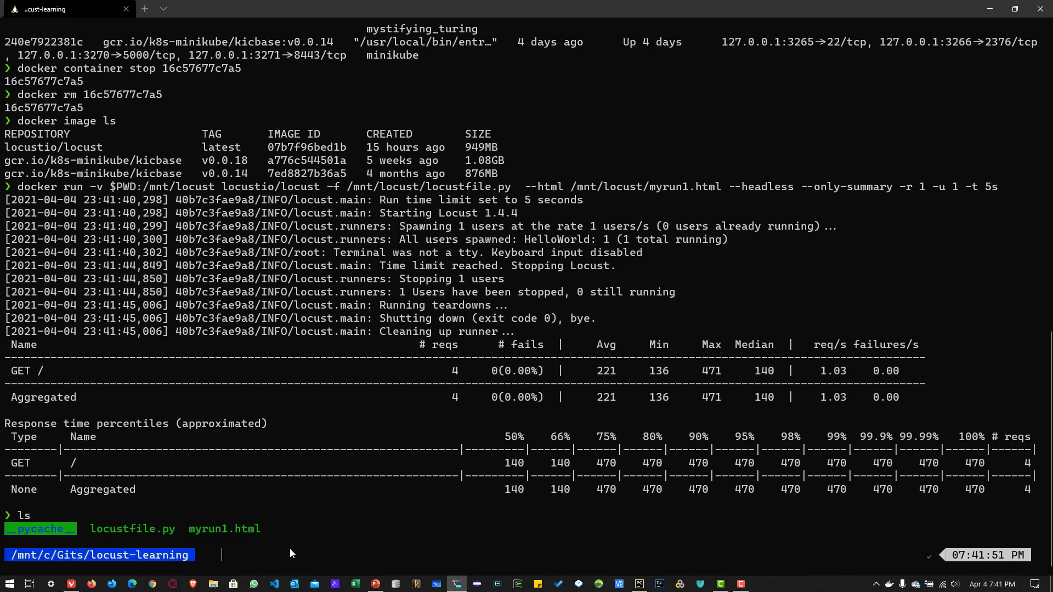
{"action": "mouse_move", "coordinate": [229, 547]}
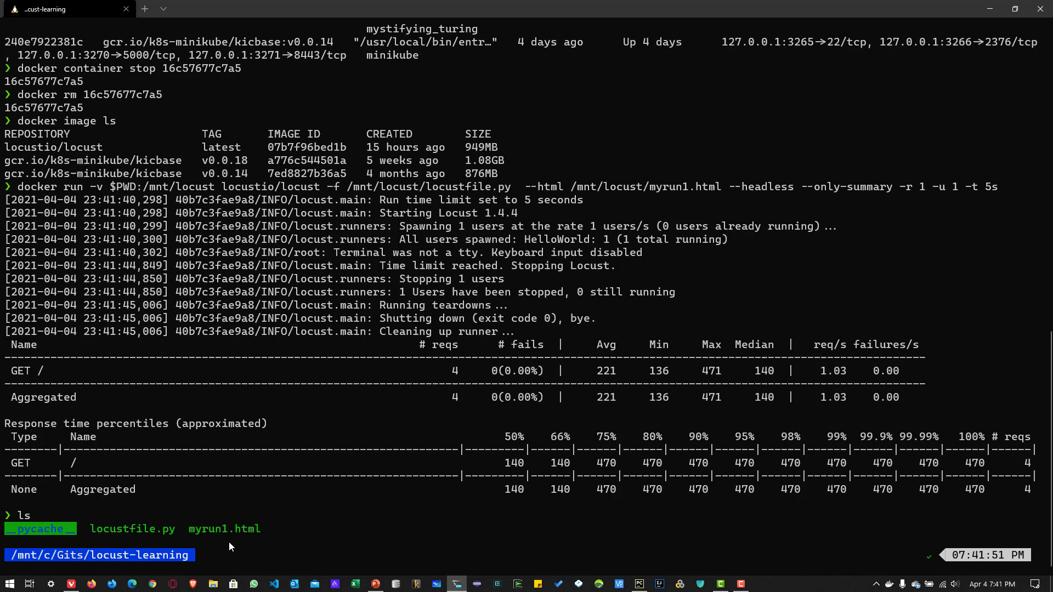
{"action": "type", "text": "cat"}
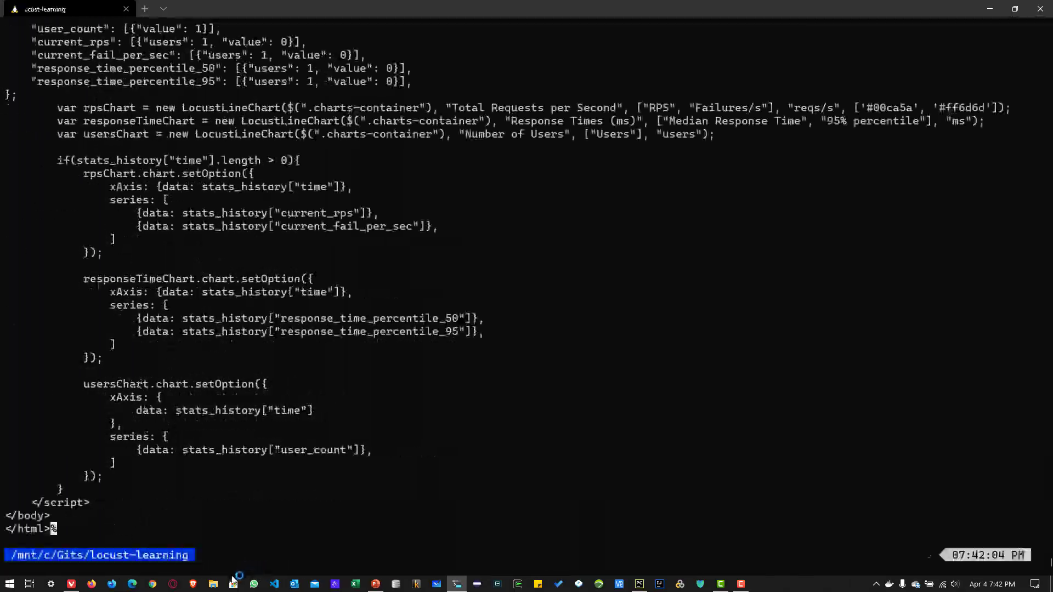
Show the myrun1.html Locust Test Report in the browser with 4 requests and no failures.
{"action": "left_click", "coordinate": [213, 584]}
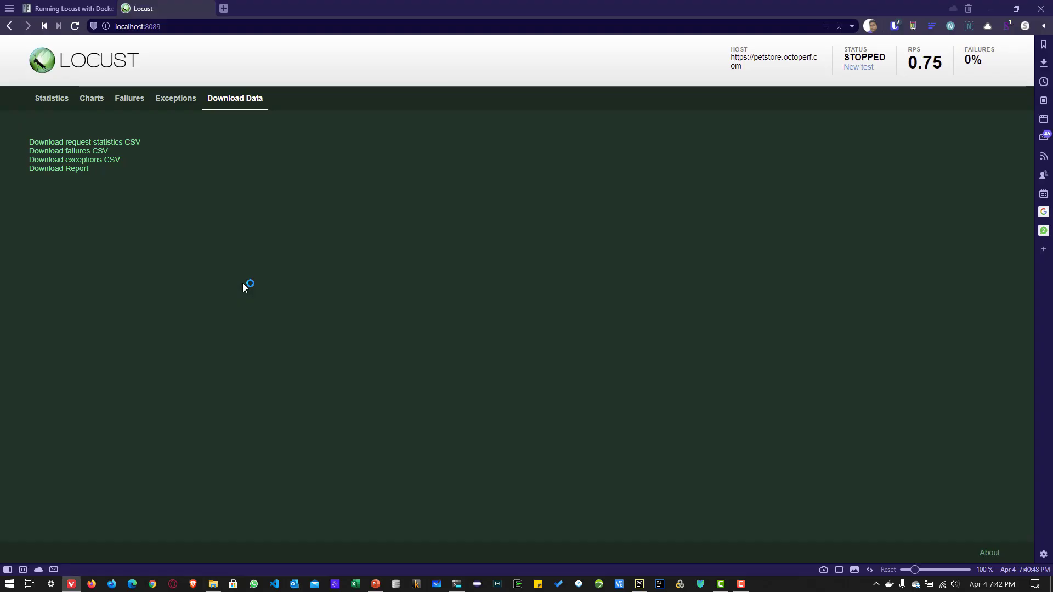
{"action": "left_click", "coordinate": [59, 169]}
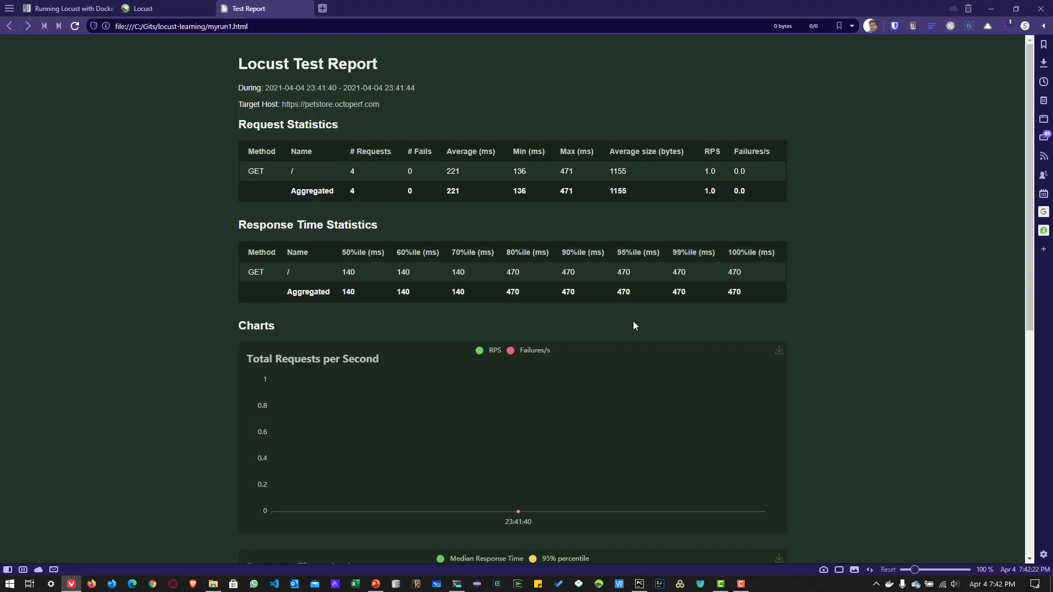